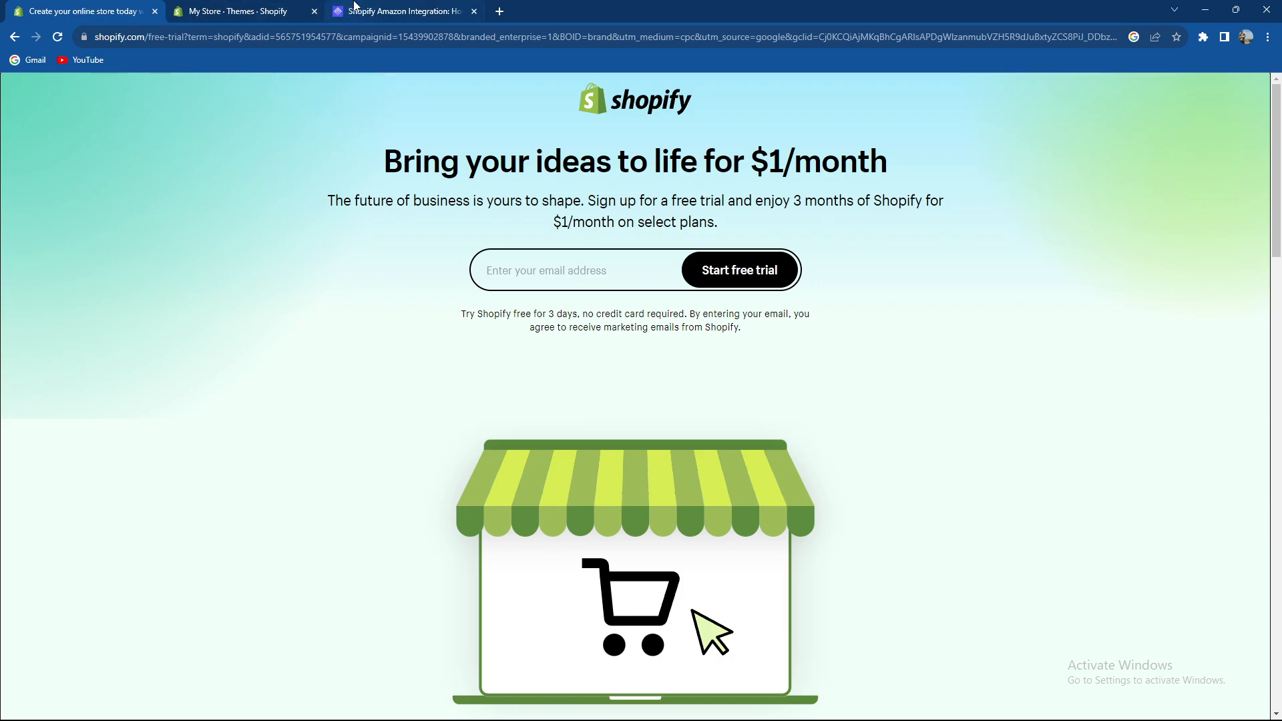
Open the Shopify–Amazon article and read section 4.1 down to the Shopify App Store option
left_click(407, 12)
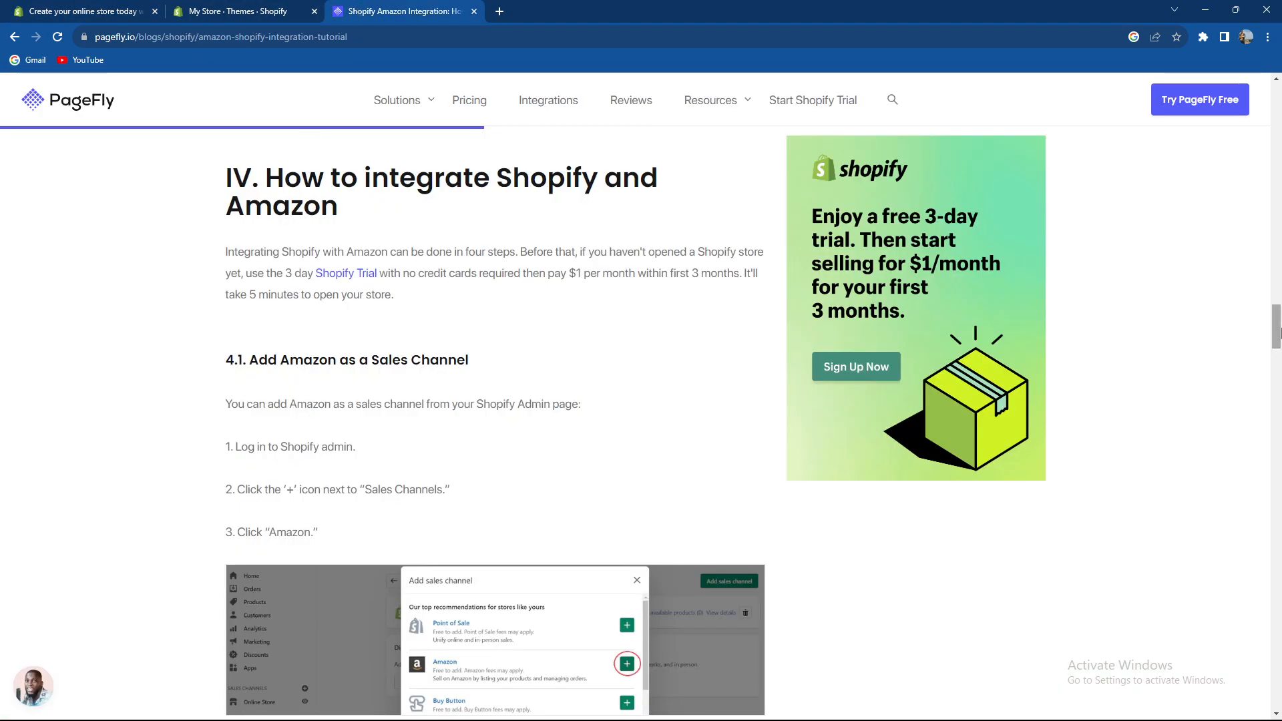
scroll("down", 3)
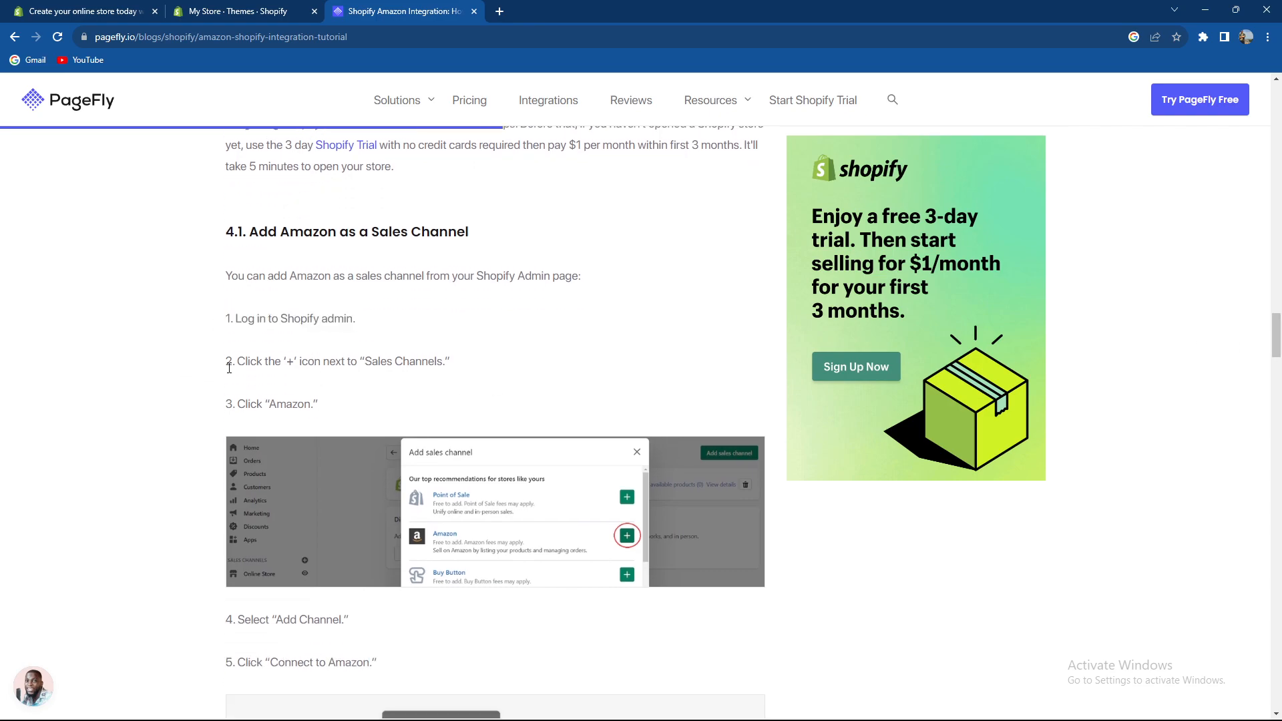
left_click_drag(229, 361, 449, 360)
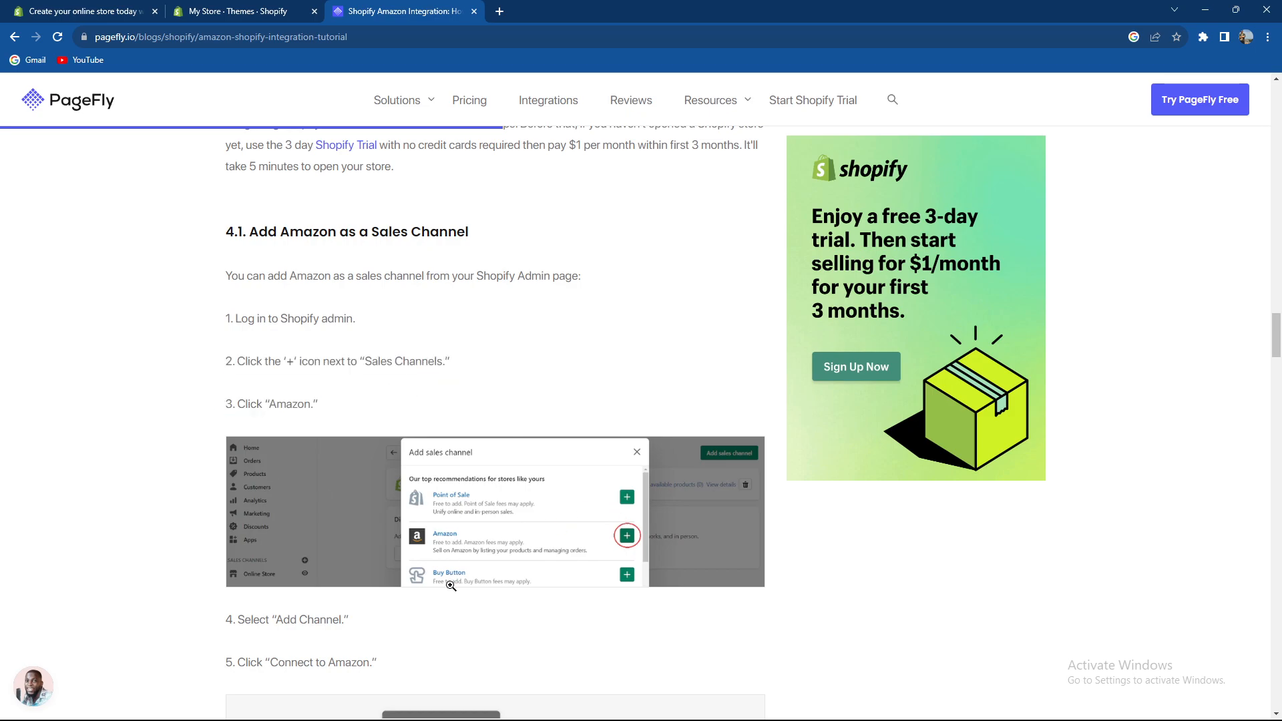
scroll("down", 3)
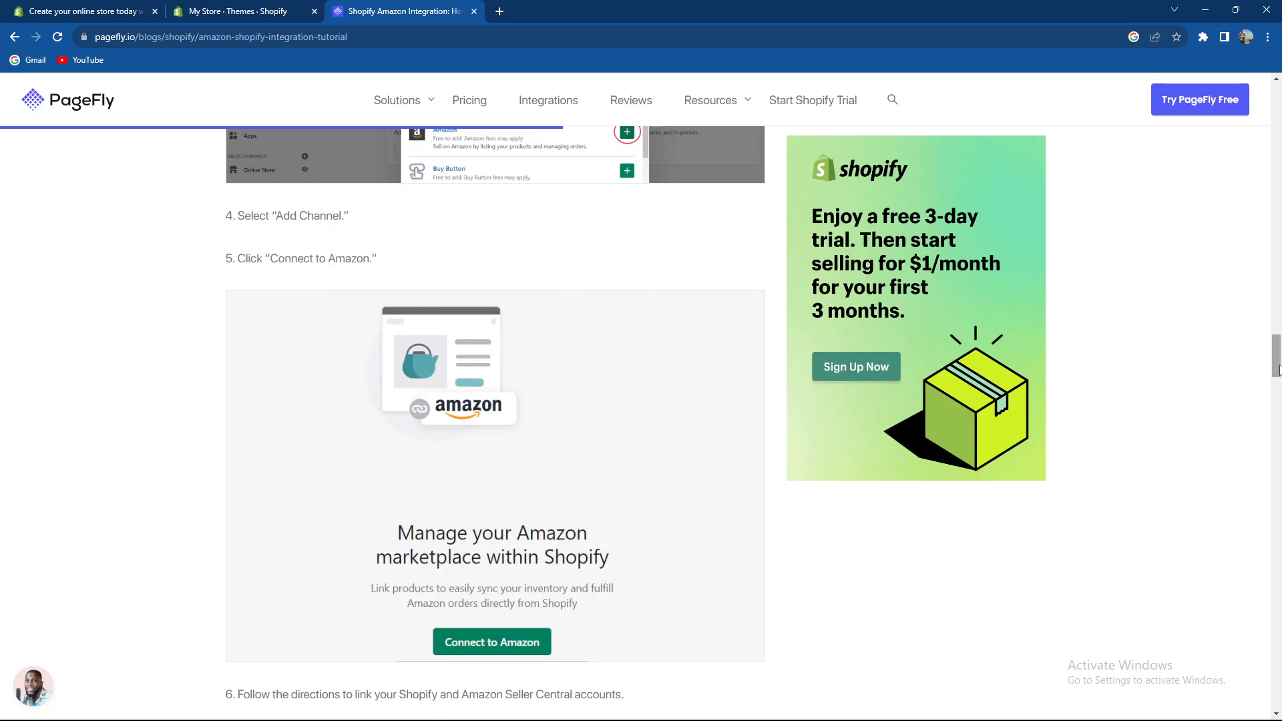
scroll("down", 3)
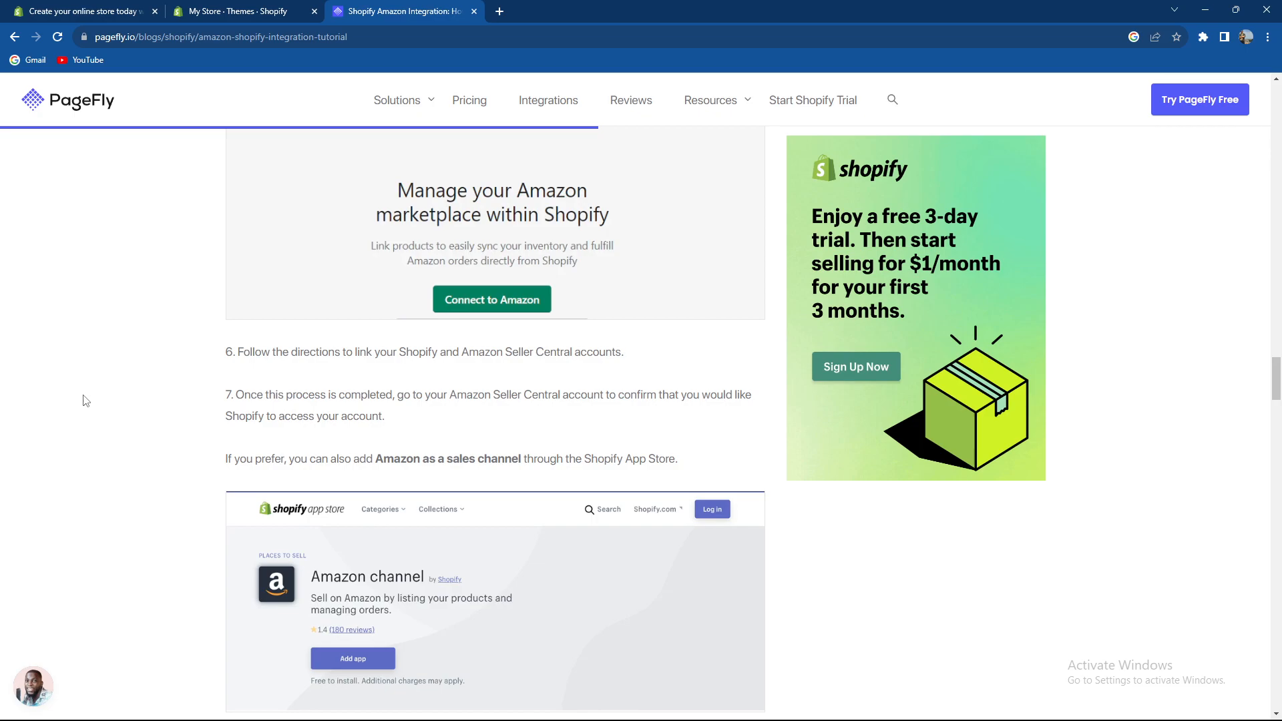
mouse_move(91, 396)
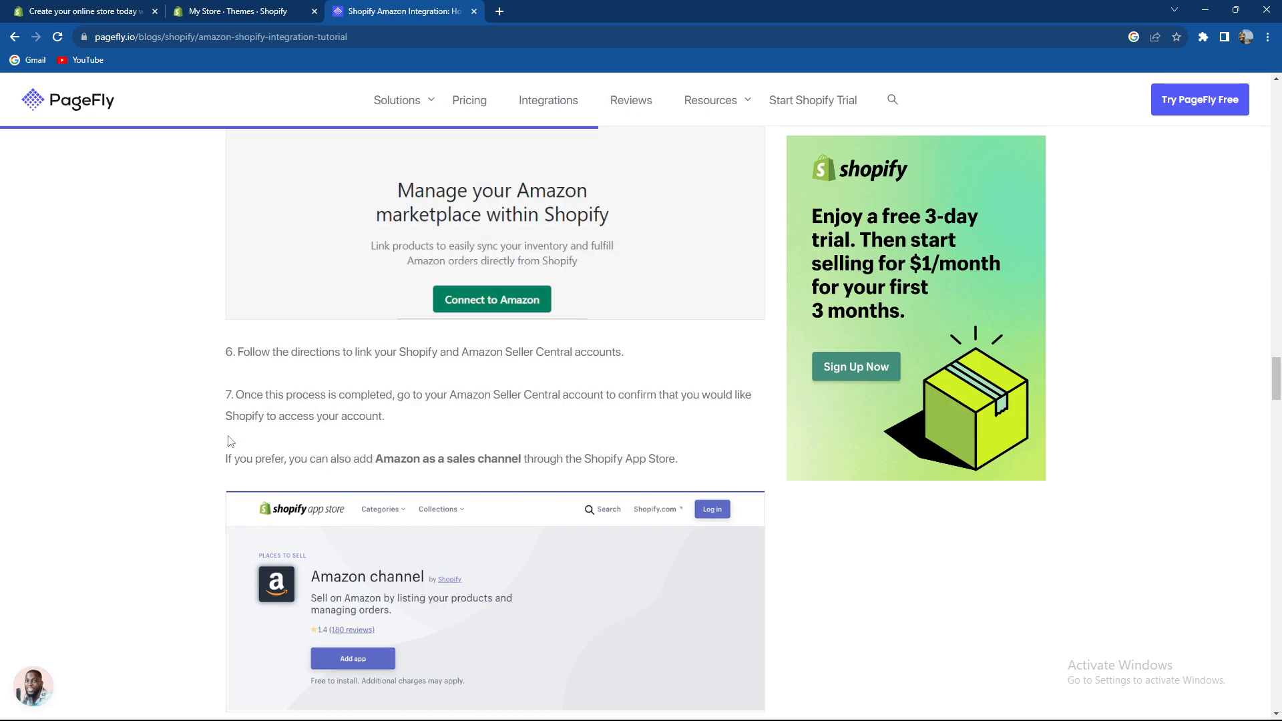
mouse_move(205, 479)
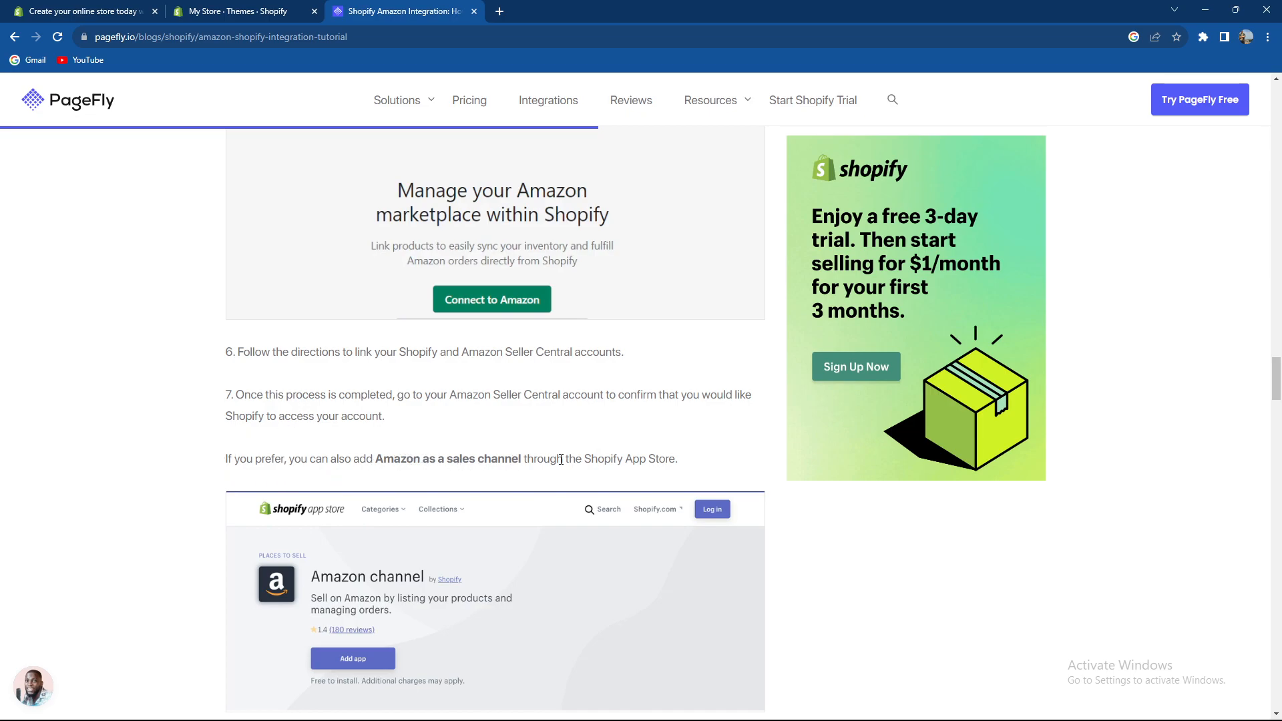
Read sections 4.2–4.5, briefly highlighting linking steps 1–2, down to manual inventory management
scroll("down", 3)
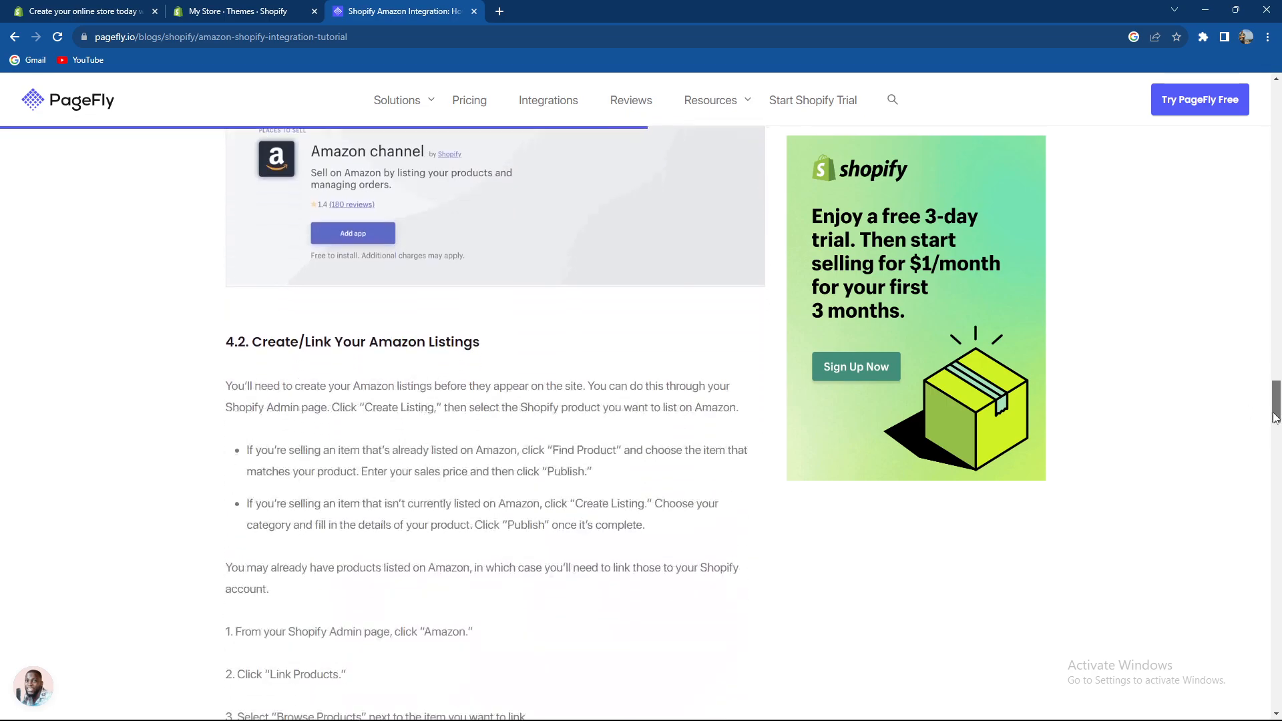
scroll("down", 3)
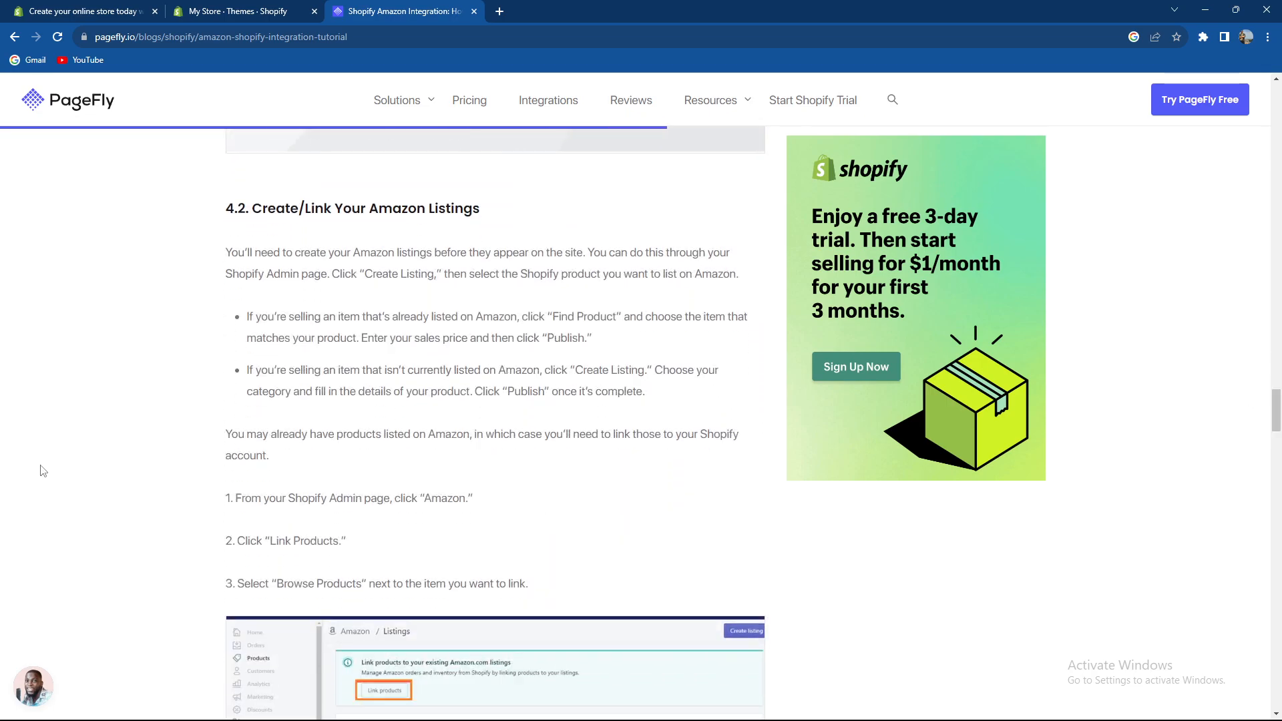
mouse_move(76, 420)
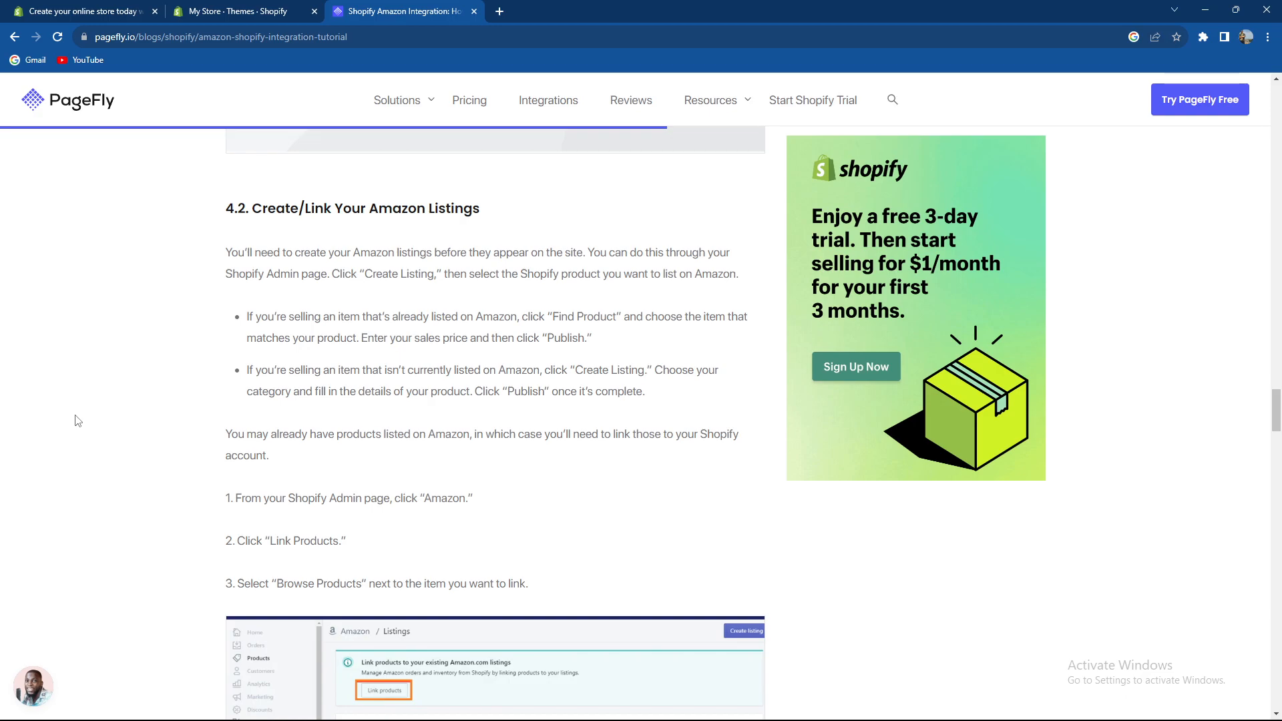
left_click_drag(226, 498, 346, 540)
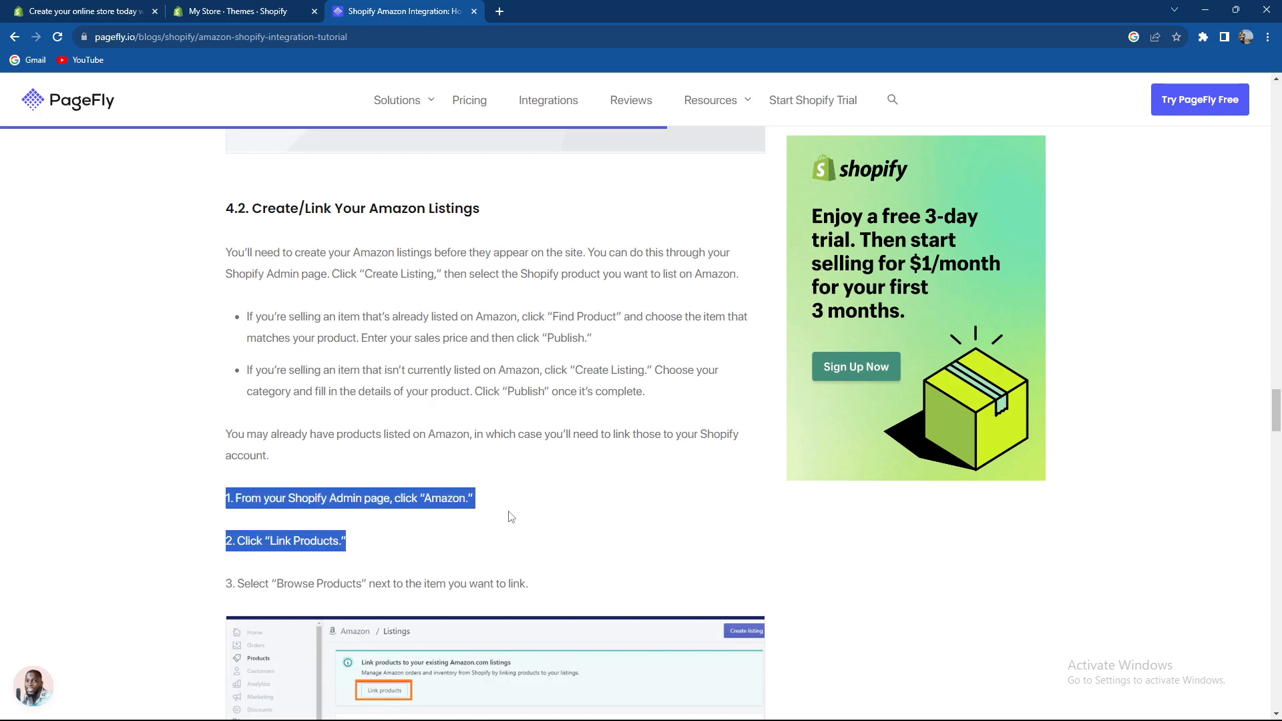
left_click(197, 561)
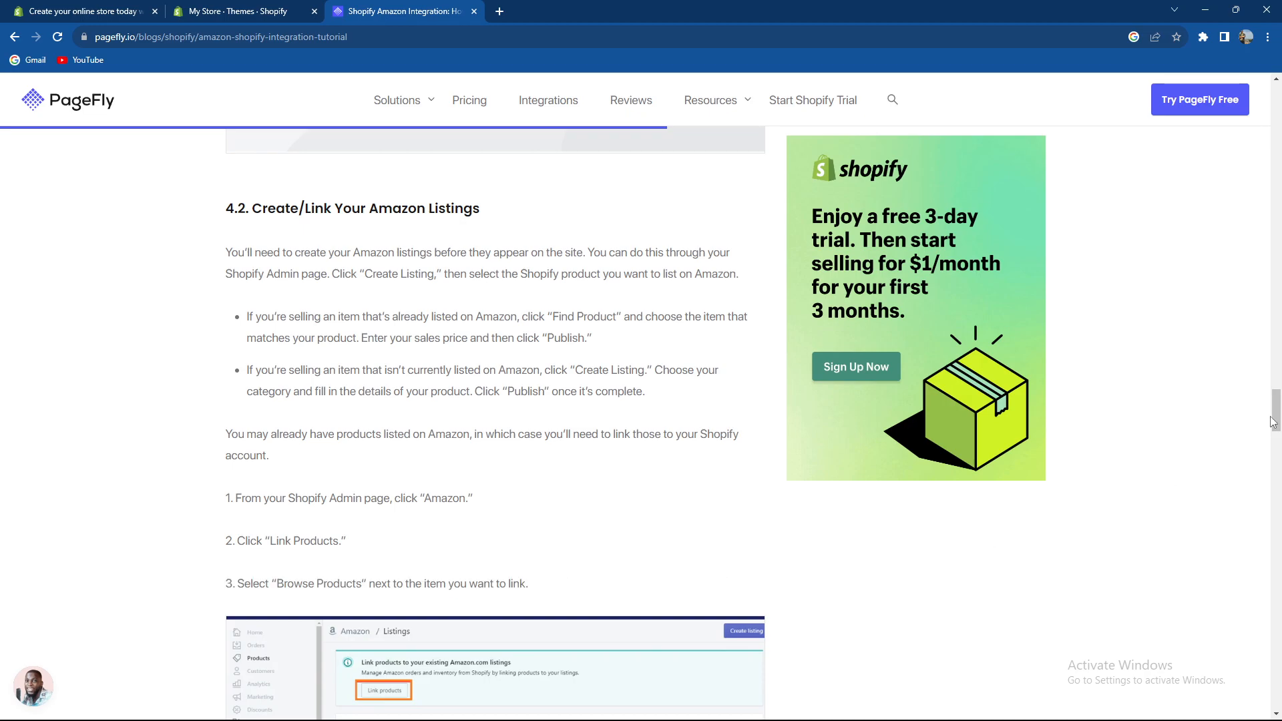
scroll("down", 3)
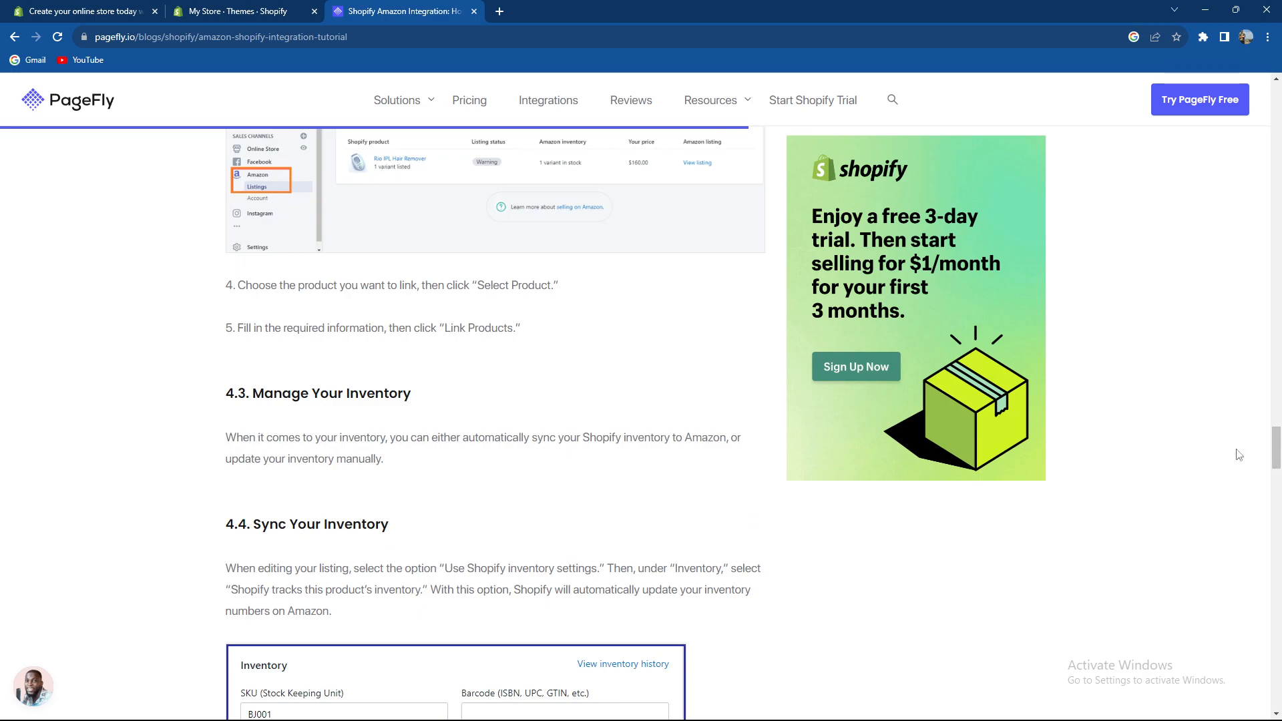
mouse_move(603, 341)
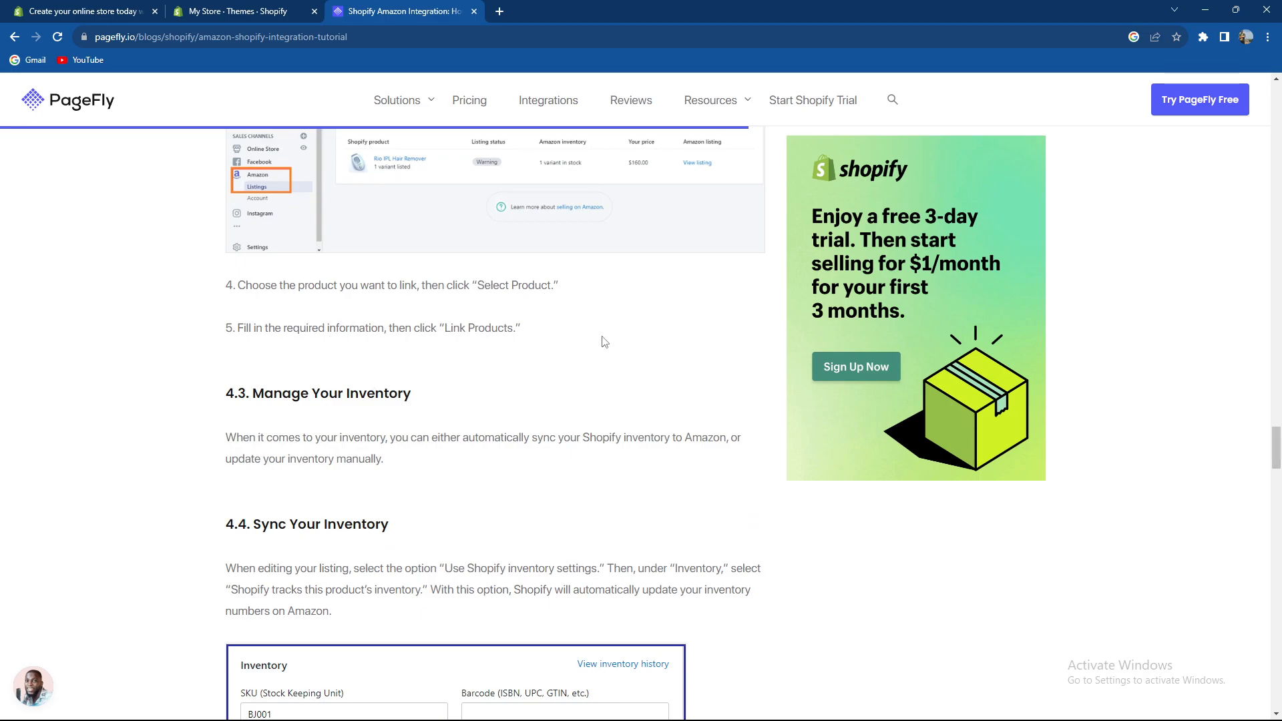
mouse_move(160, 399)
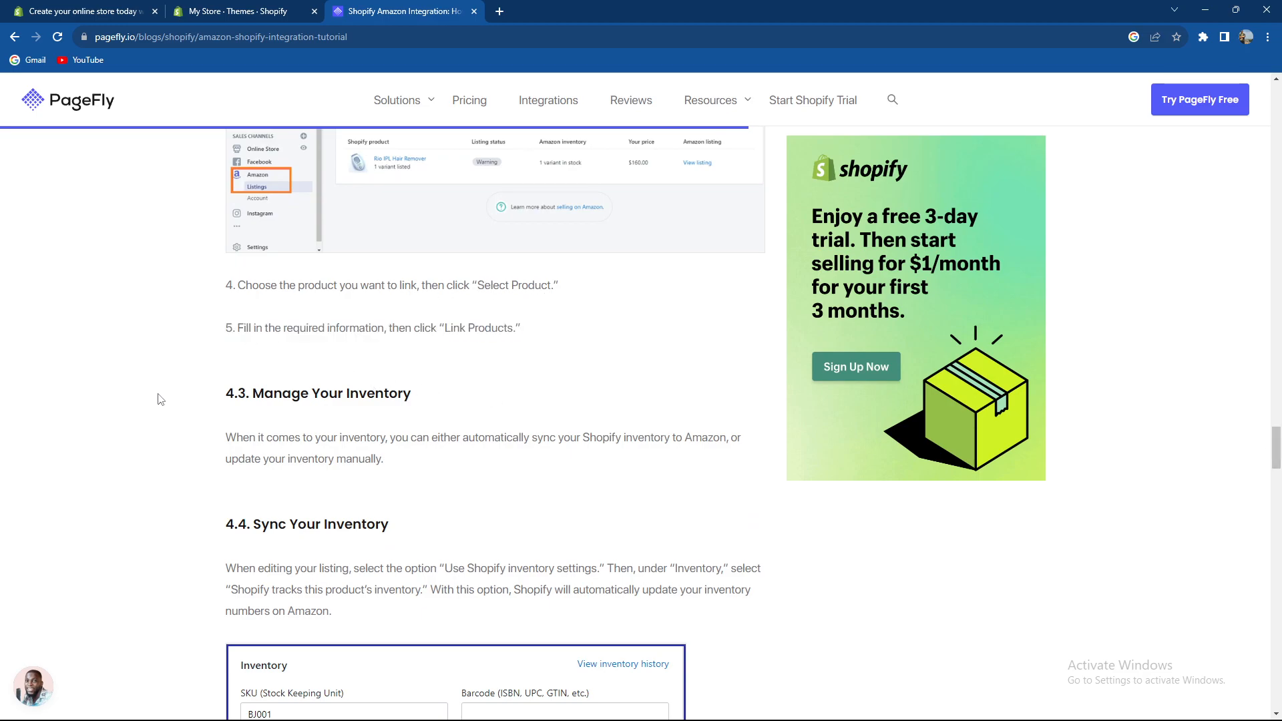
mouse_move(224, 520)
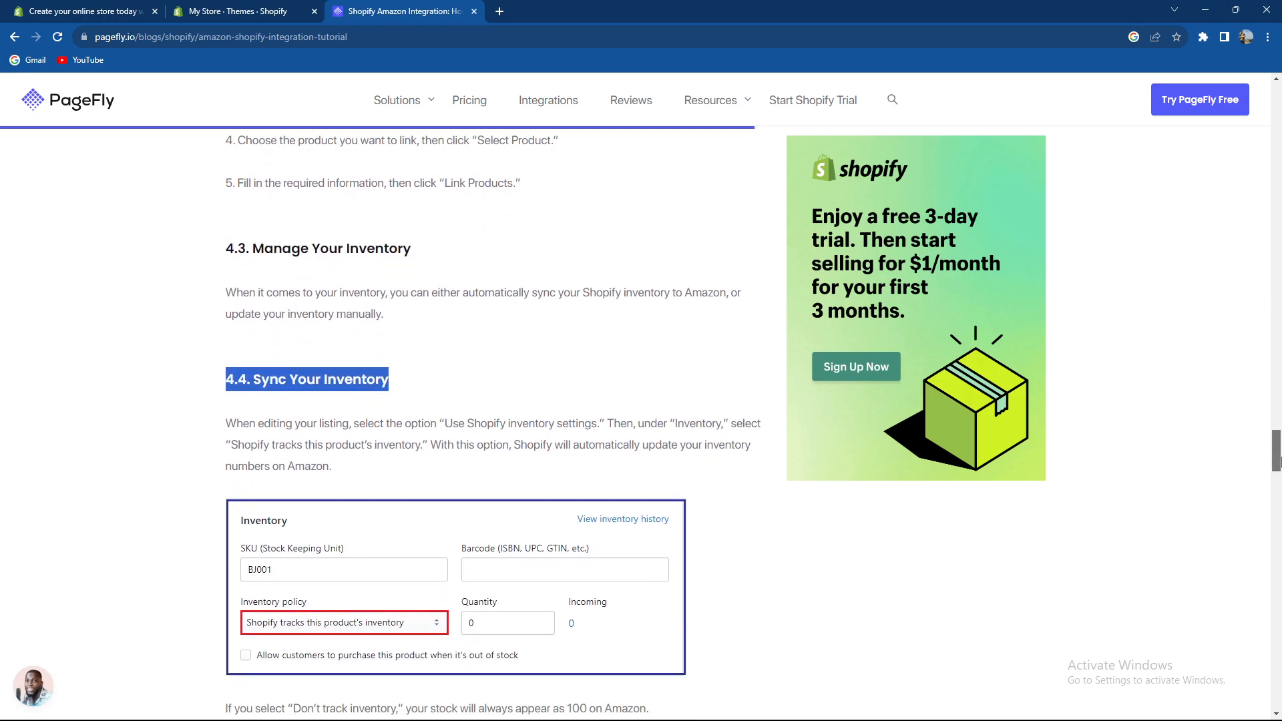
scroll("down", 3)
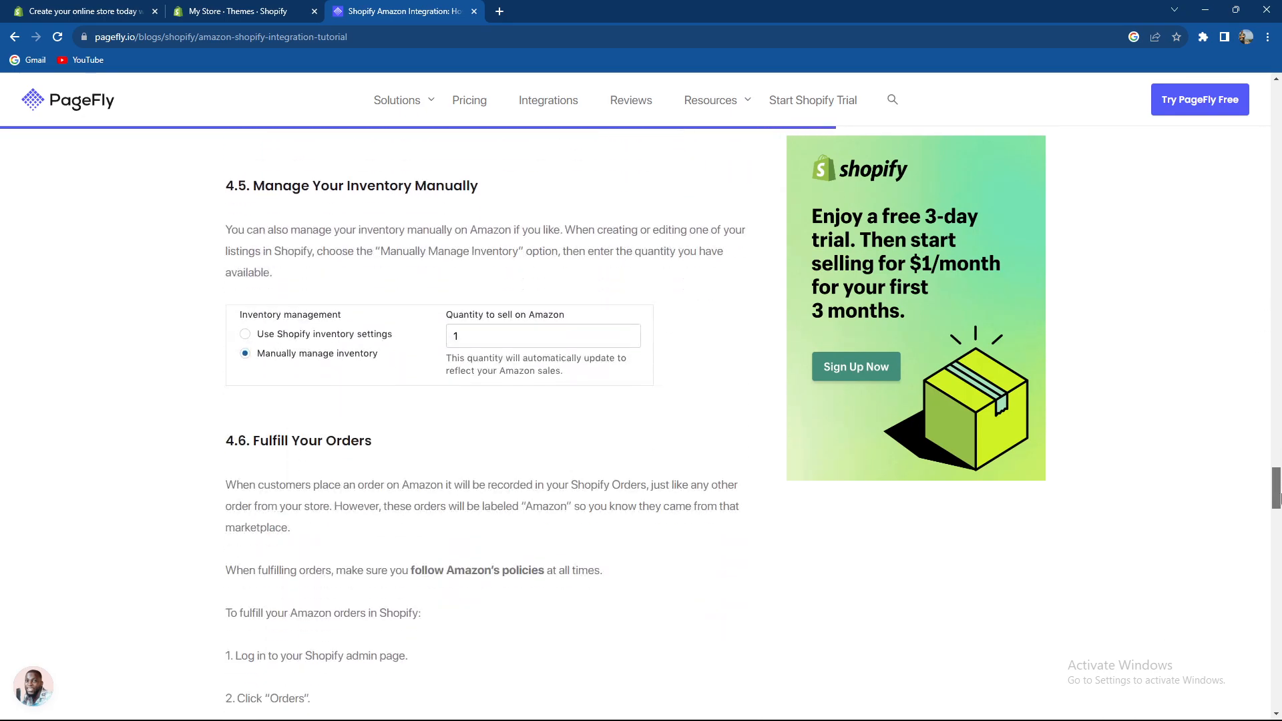
Read 4.6 Fulfill Your Orders, highlighting step 4, then continue to section V
scroll("down", 3)
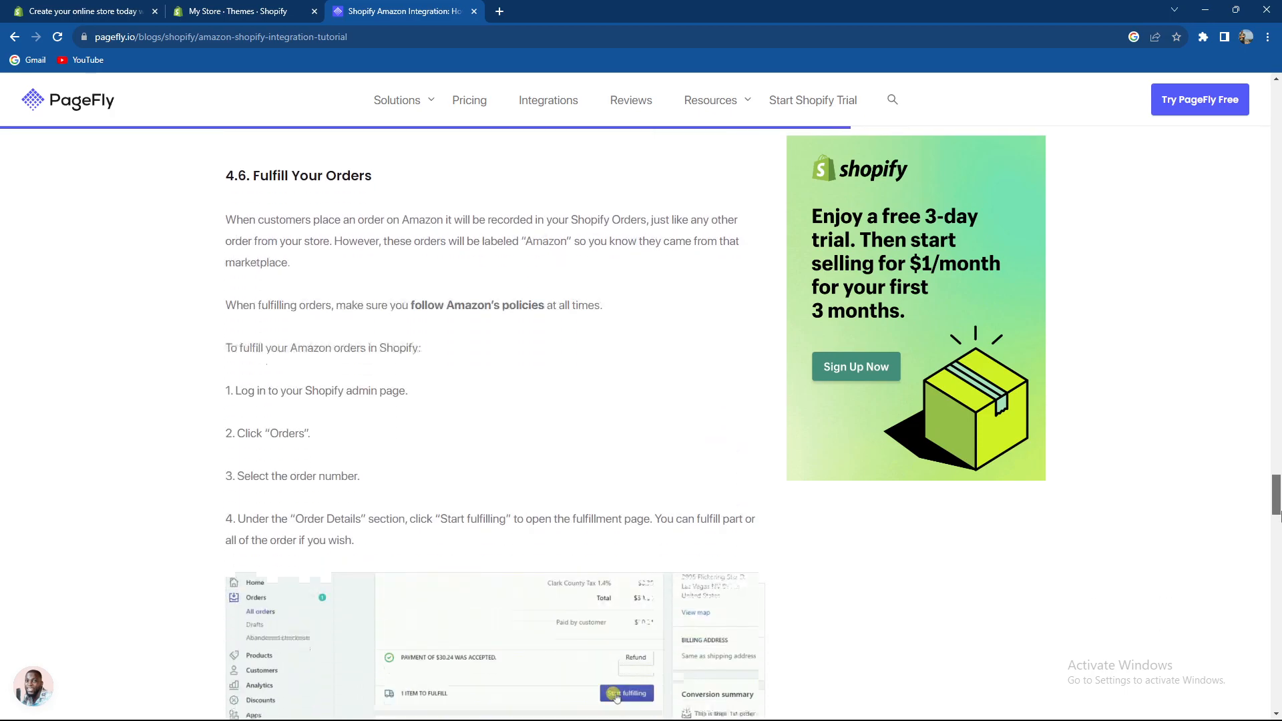
scroll("down", 3)
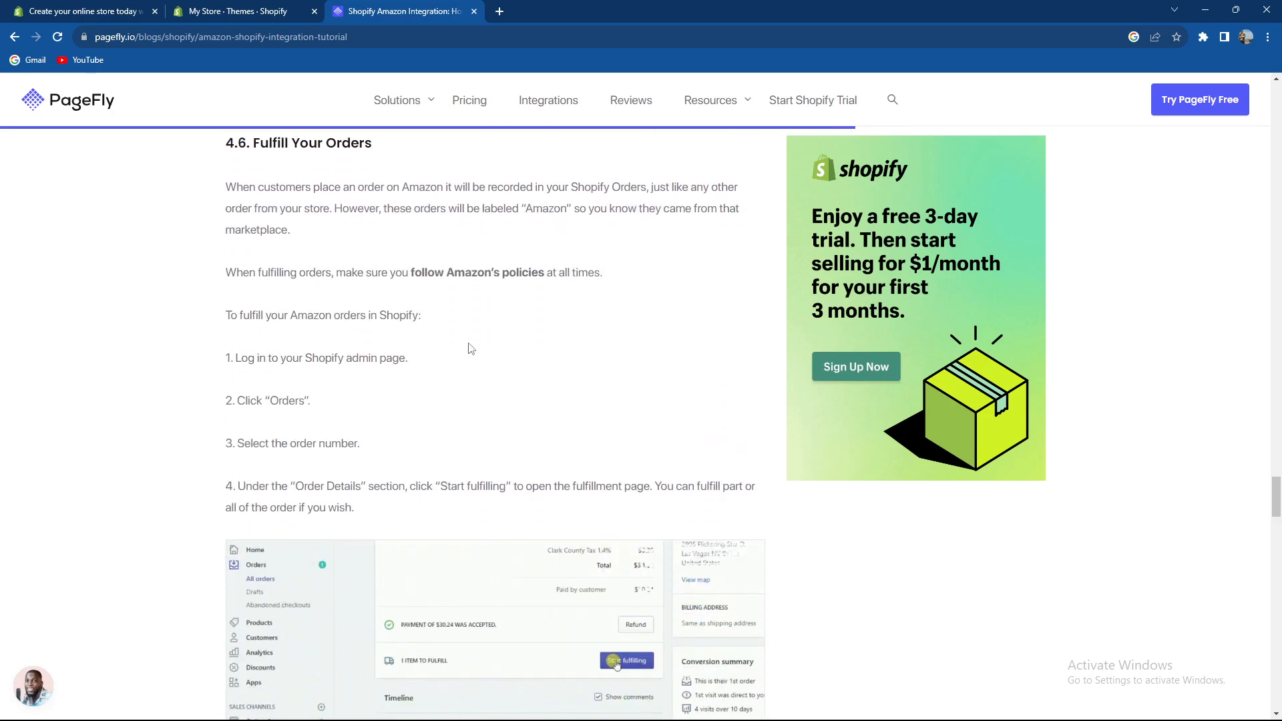
mouse_move(168, 451)
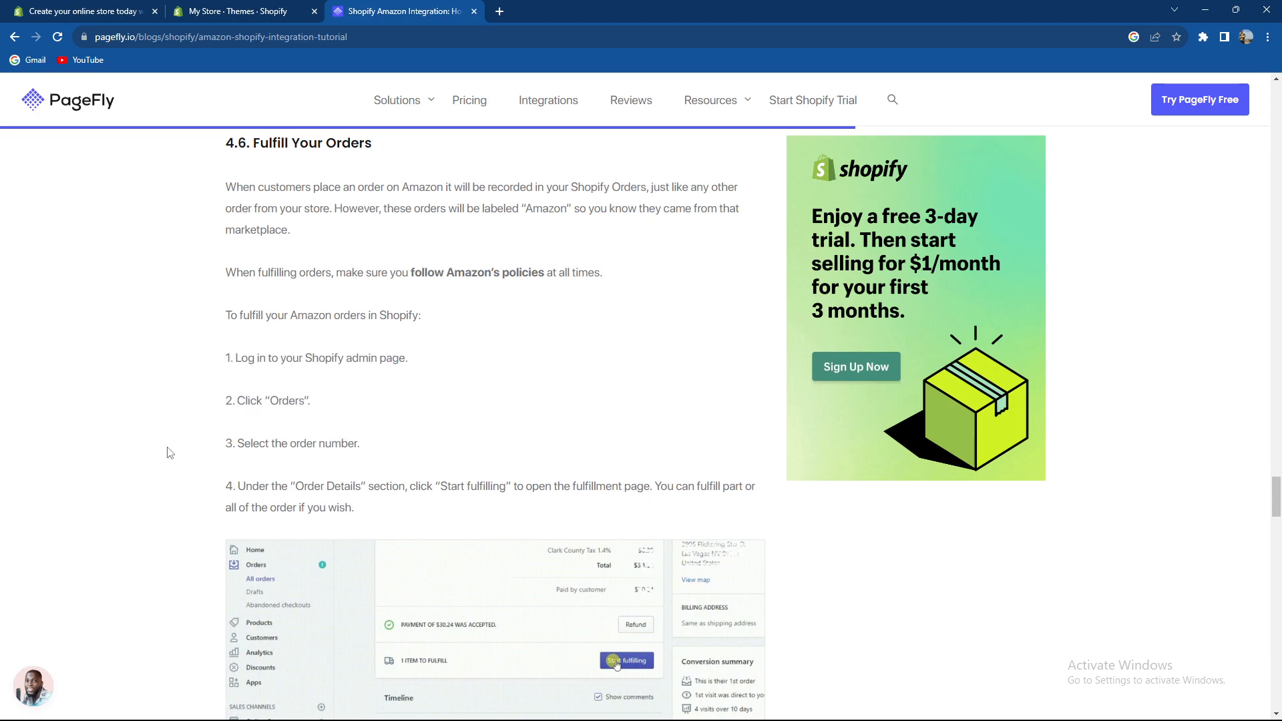
triple_click(291, 443)
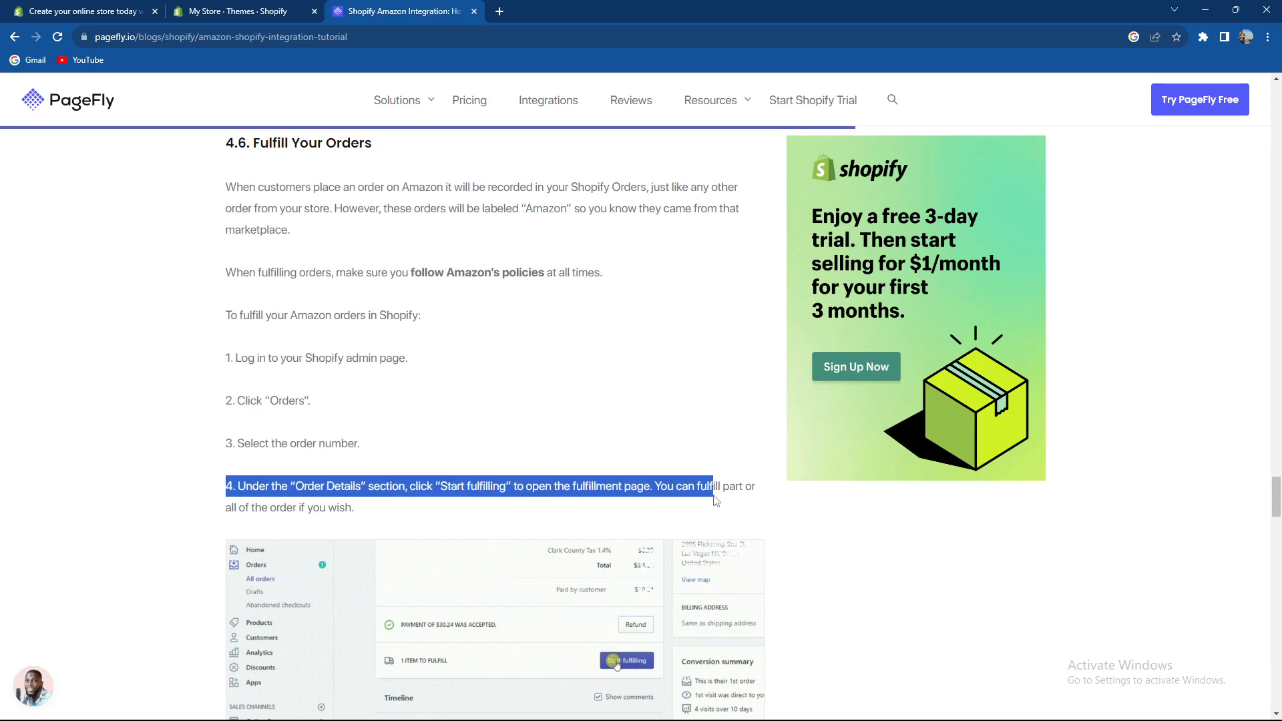
left_click_drag(715, 486, 355, 506)
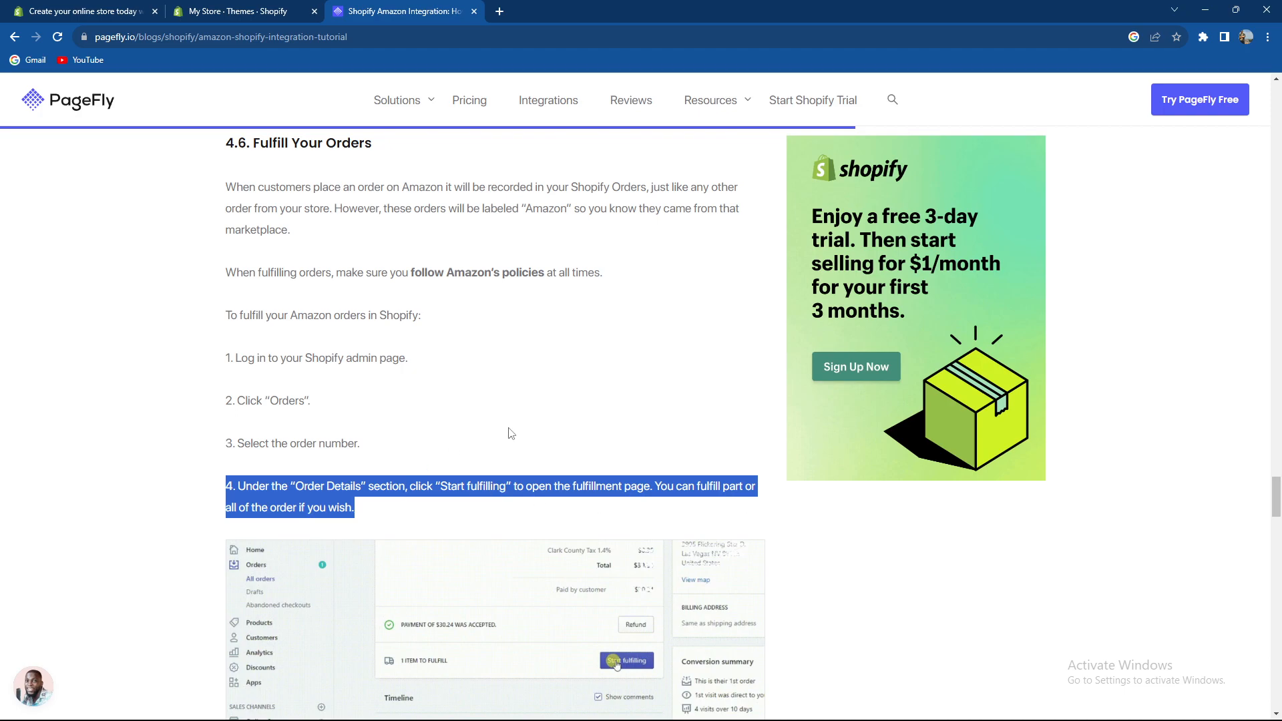
mouse_move(516, 428)
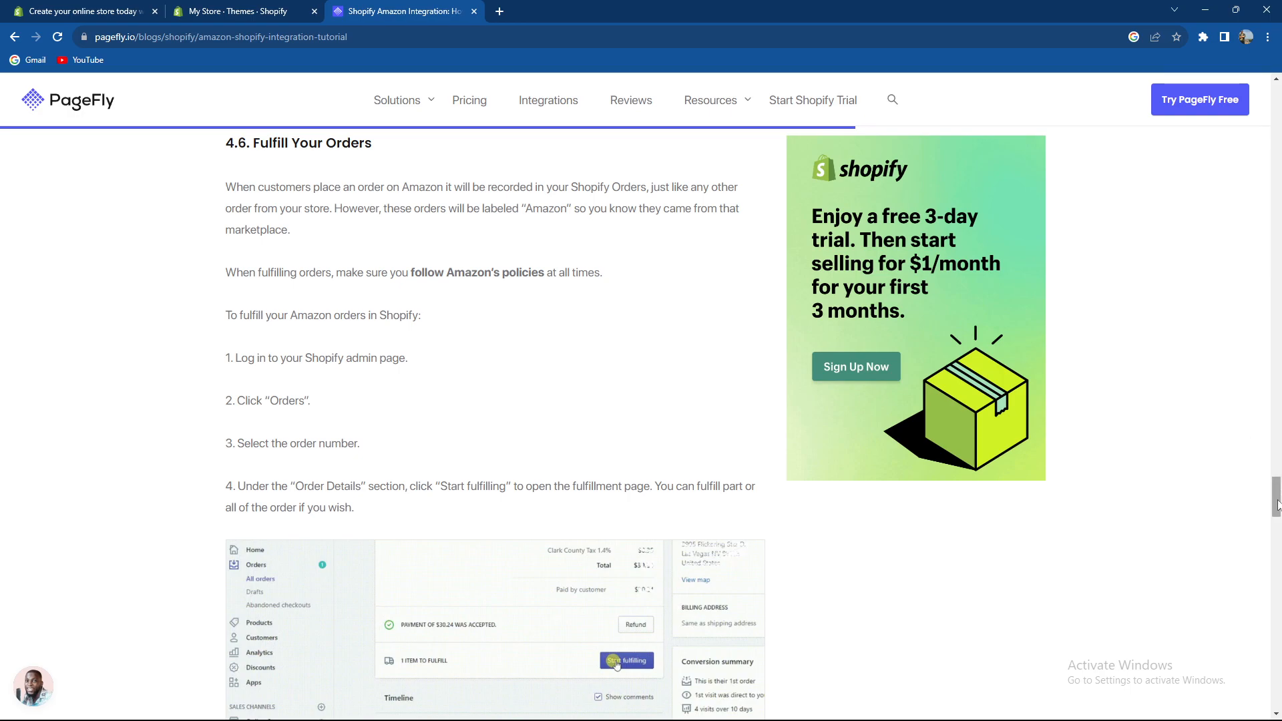
scroll("down", 3)
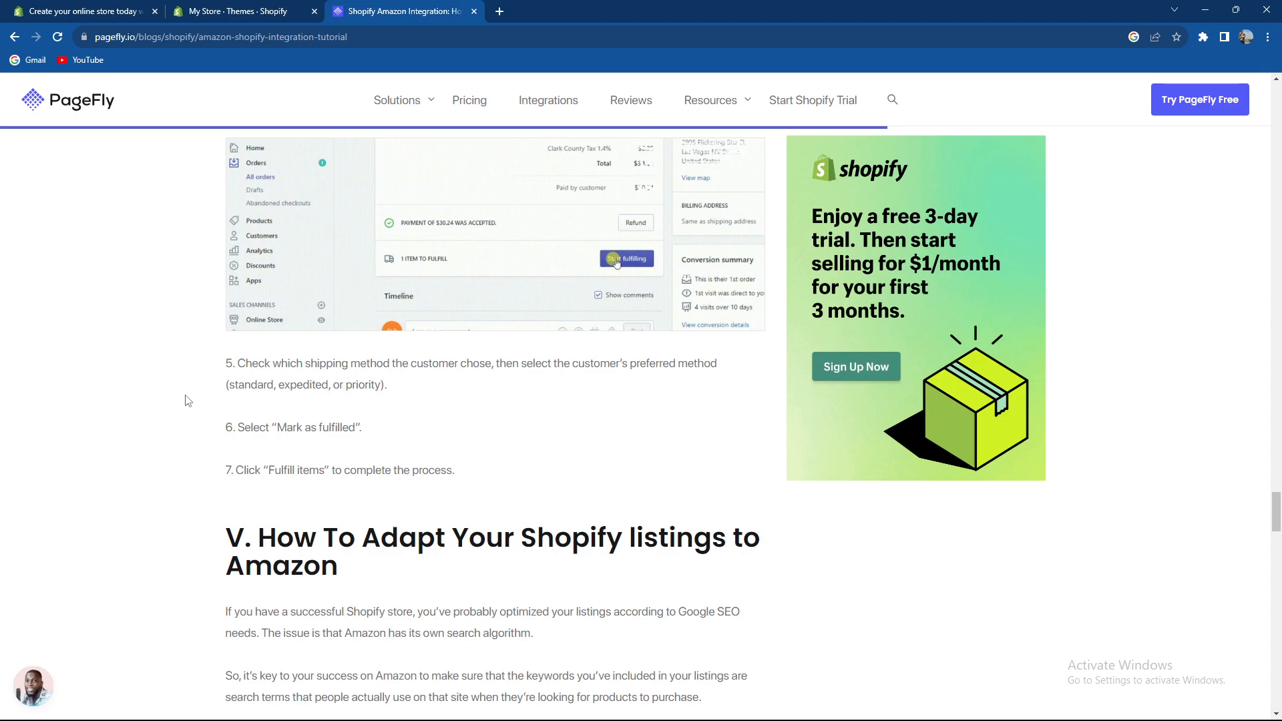
mouse_move(310, 500)
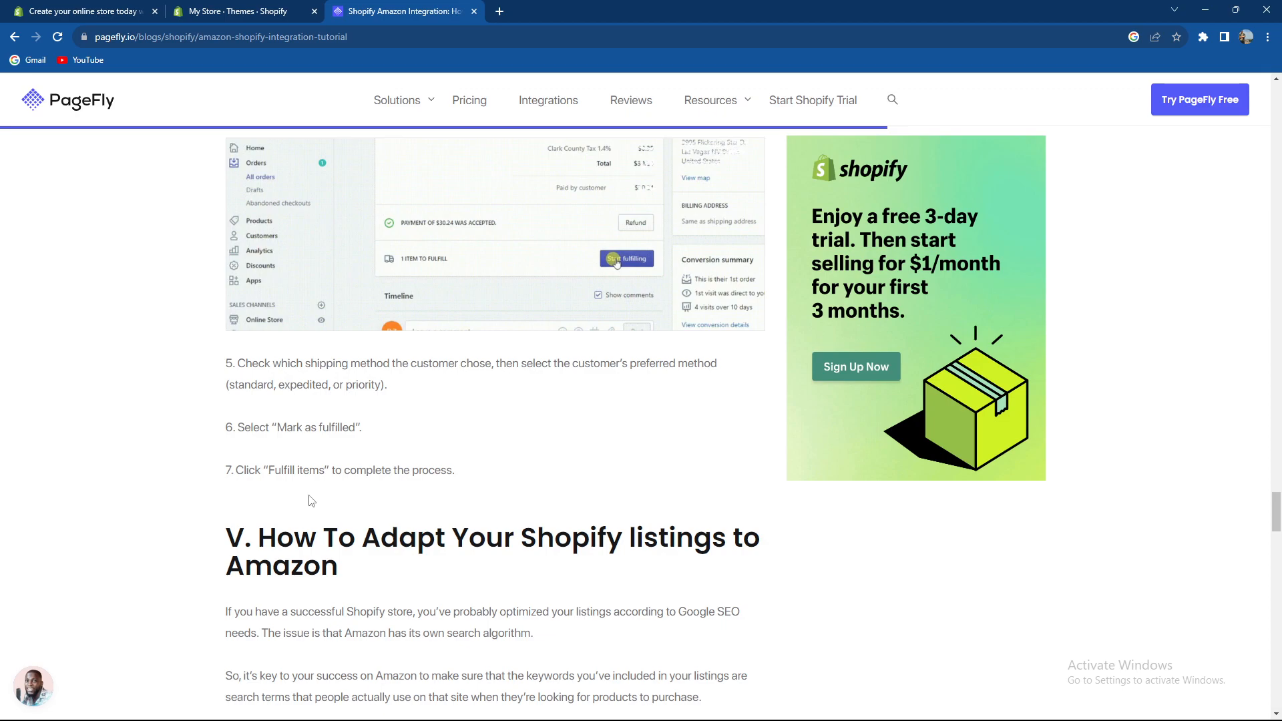